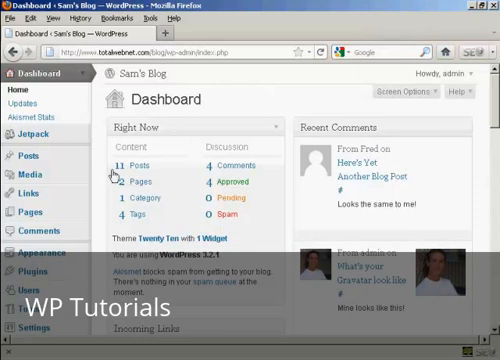
{"action": "mouse_move", "coordinate": [36, 328]}
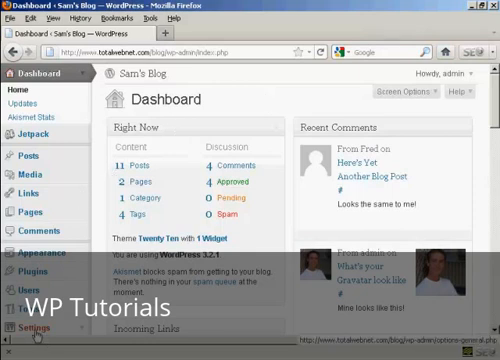
- Go to the site's General Settings page from the admin sidebar
{"action": "left_click", "coordinate": [36, 326]}
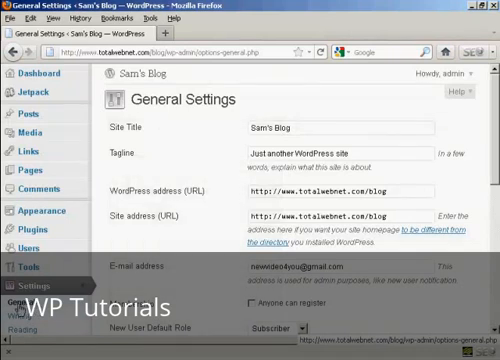
{"action": "mouse_move", "coordinate": [118, 138]}
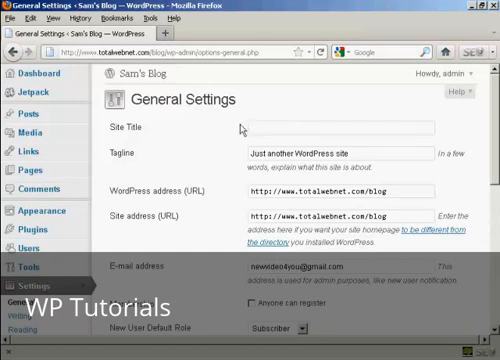
- Enter "Sam's Amazing New Blog" as the Site Title
{"action": "type", "text": "s"}
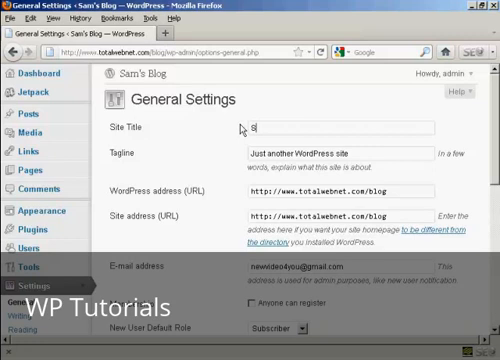
{"action": "type", "text": "am"}
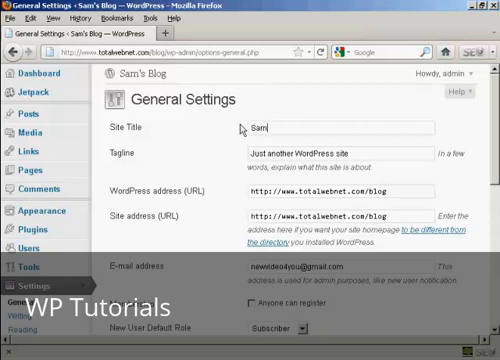
{"action": "type", "text": "'s"}
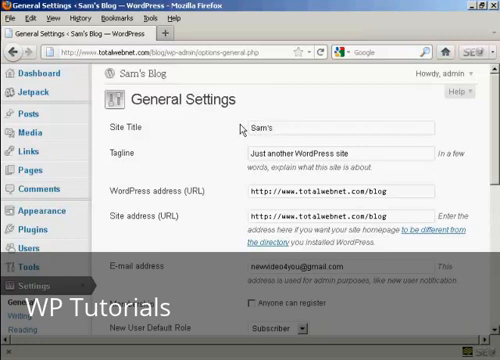
{"action": "type", "text": "Amazing"}
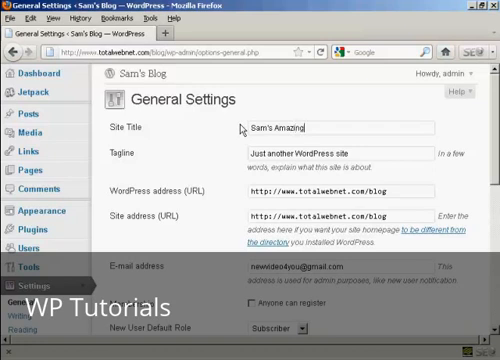
{"action": "type", "text": "New Blog"}
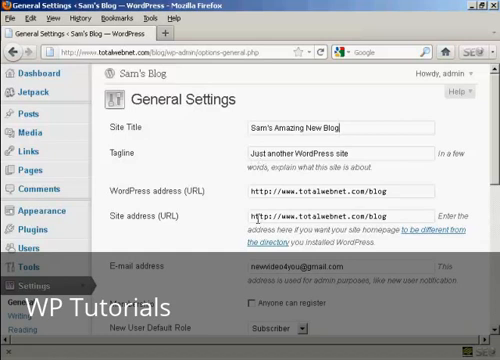
- Save the General Settings so the new site title takes effect
{"action": "scroll", "scroll_direction": "down", "scroll_amount": 3}
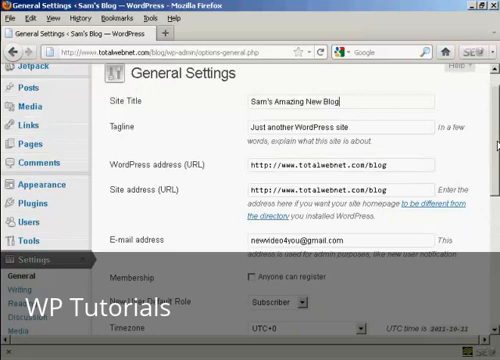
{"action": "scroll", "scroll_direction": "down", "scroll_amount": 3}
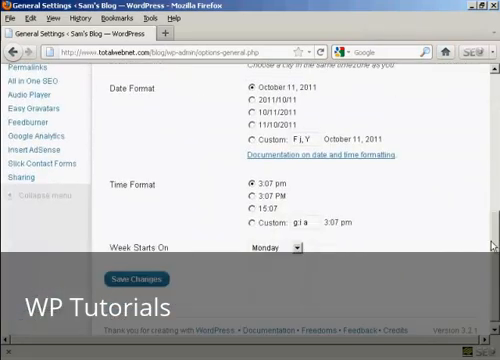
{"action": "left_click", "coordinate": [132, 278]}
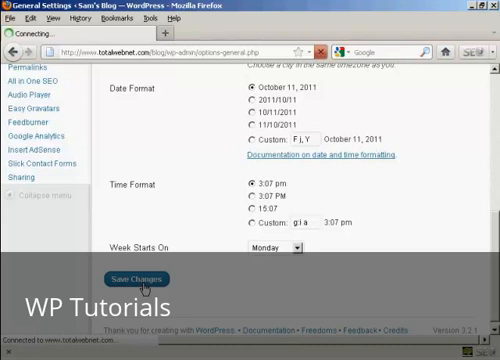
{"action": "left_click", "coordinate": [148, 278]}
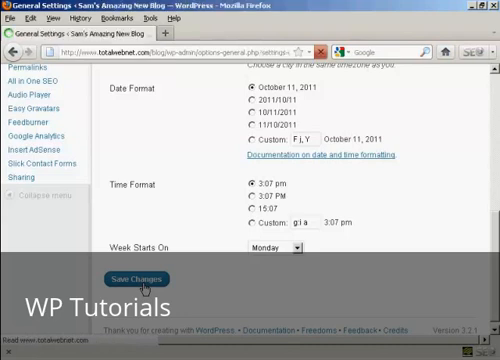
{"action": "left_click", "coordinate": [144, 280]}
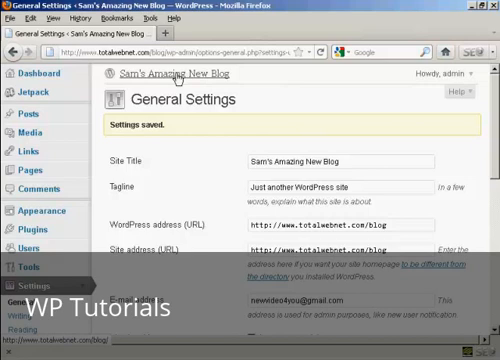
- Visit the blog's front page from the admin header to see the new title
{"action": "left_click", "coordinate": [176, 72]}
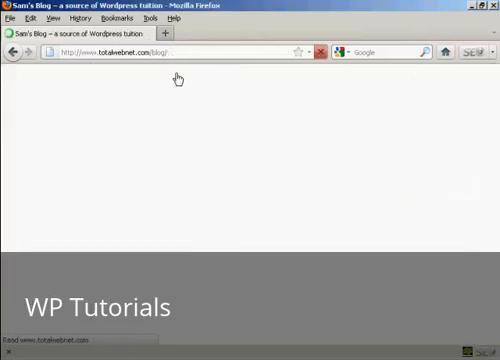